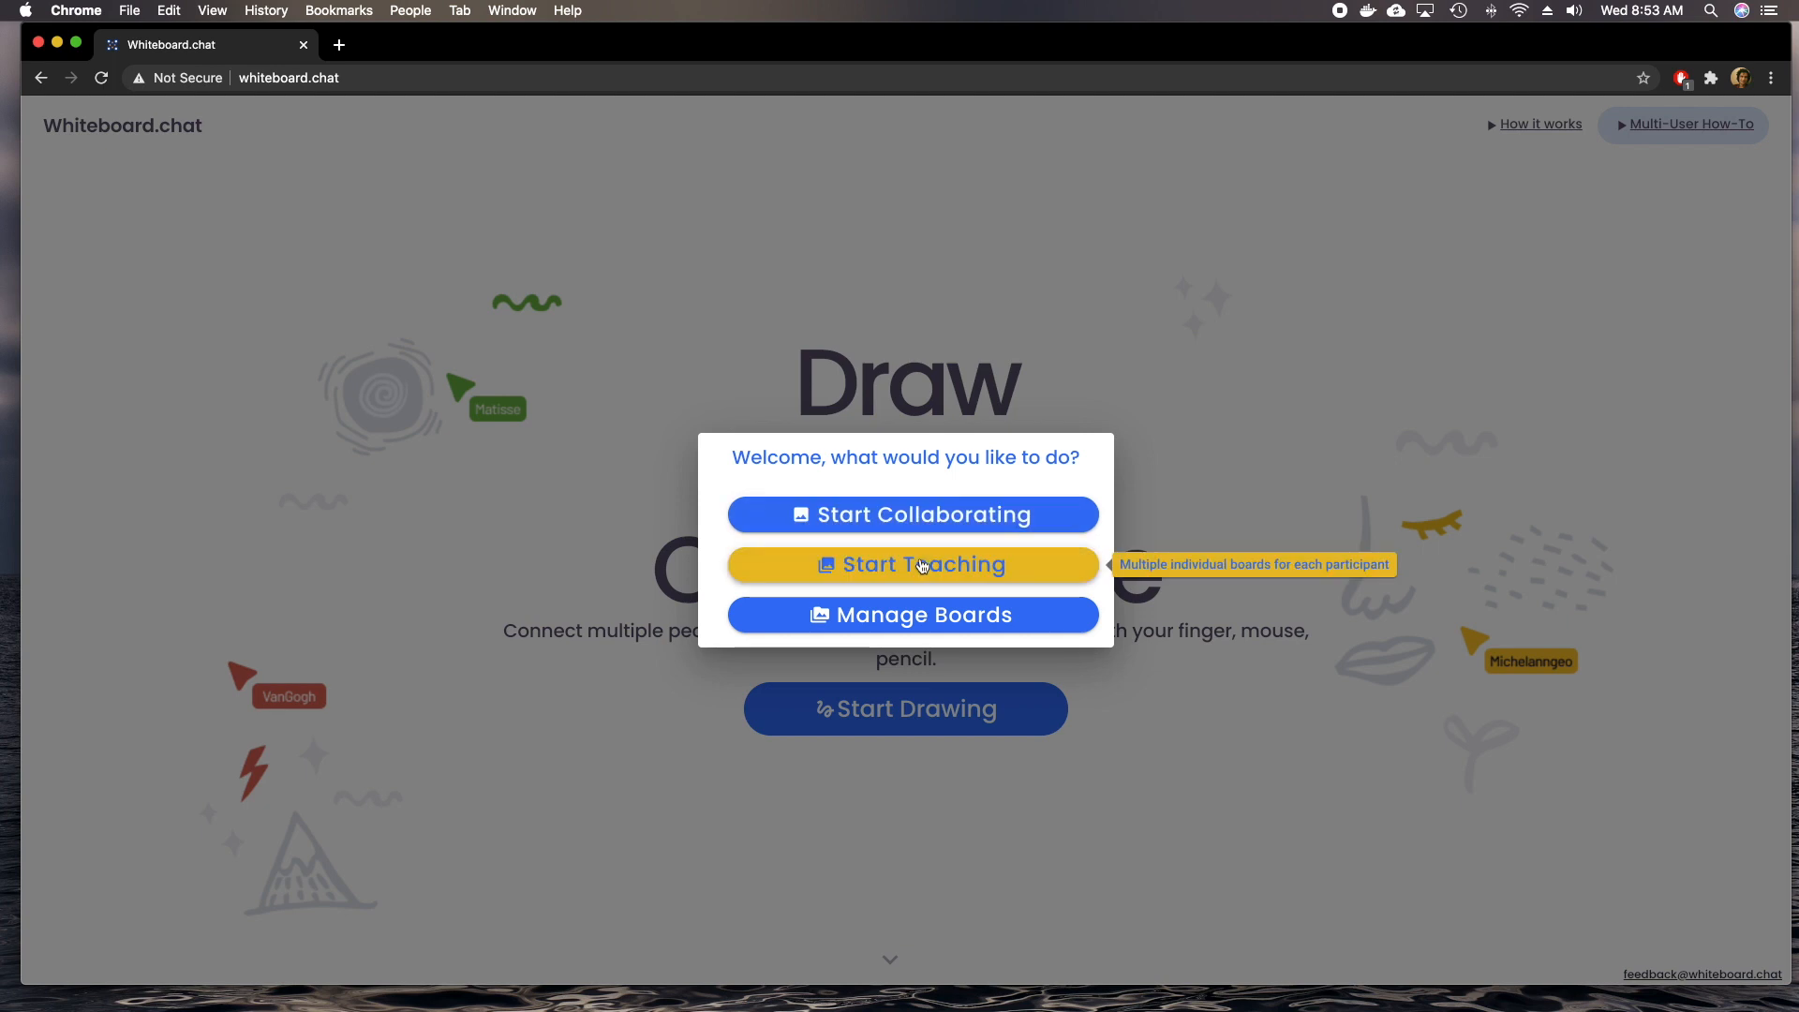
# Start a teaching class with individual participant boards in Instructor View.
pyautogui.click(913, 564)
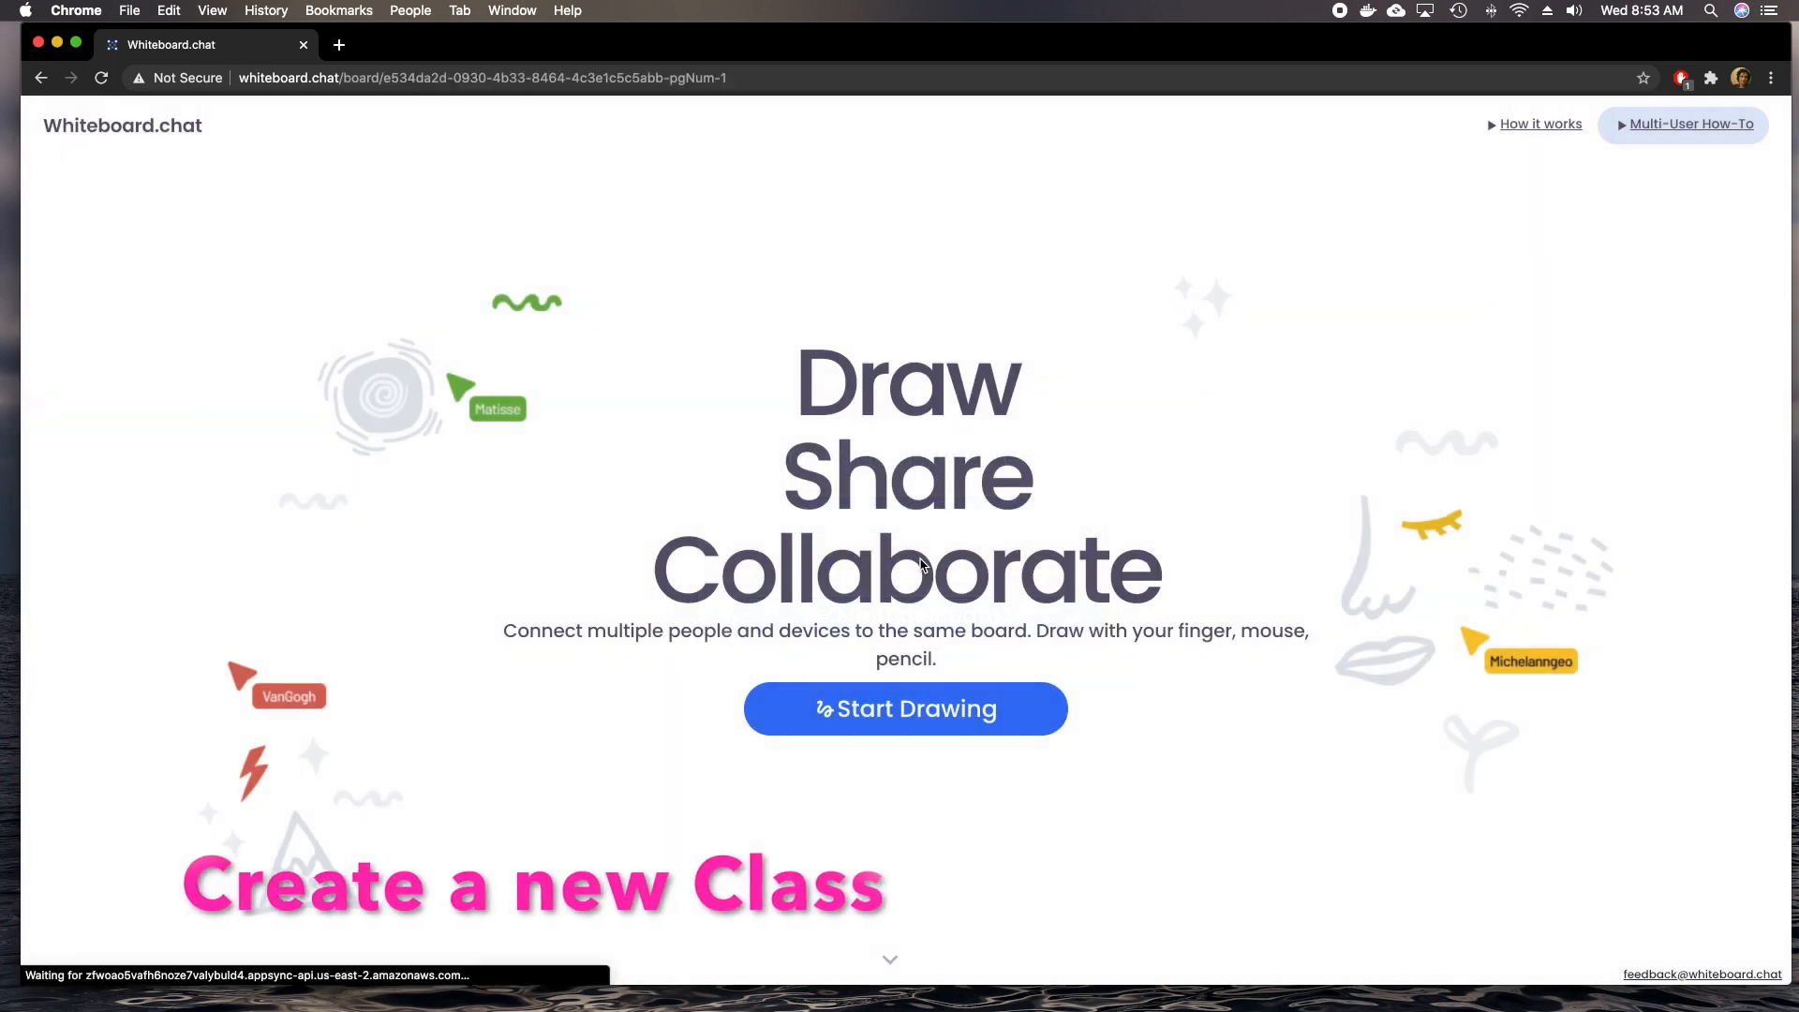
pyautogui.click(906, 708)
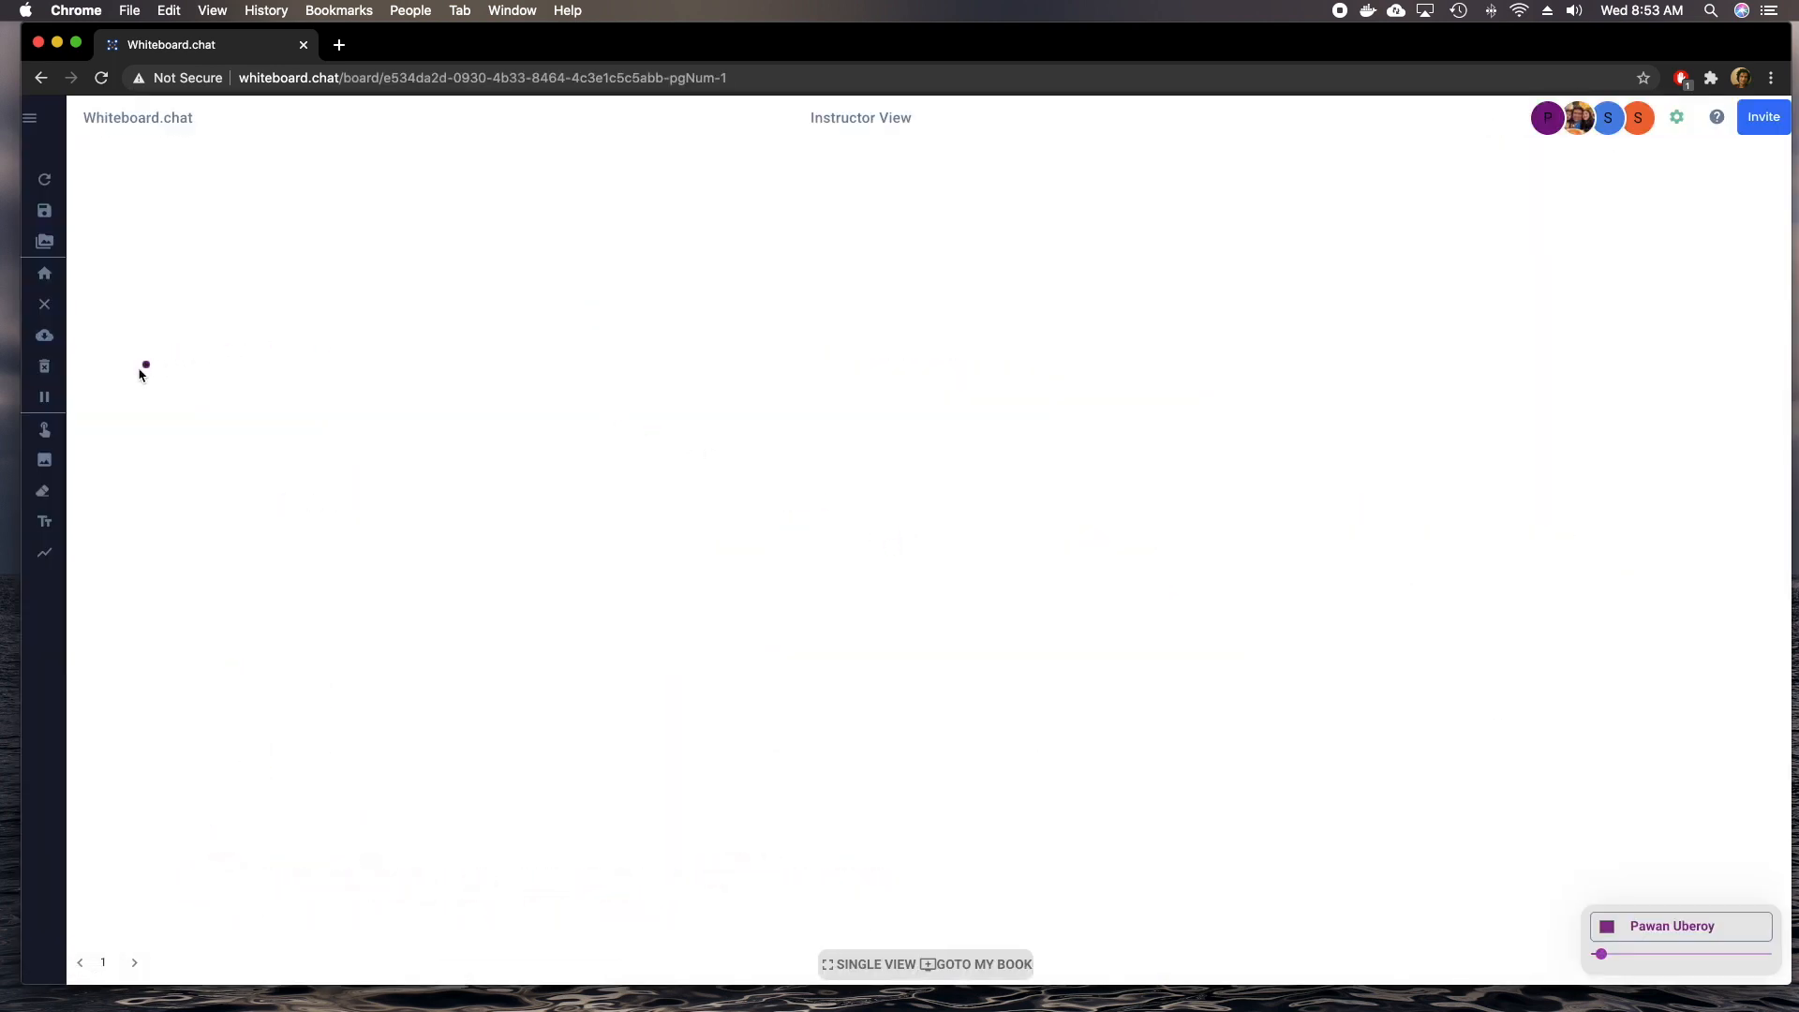
pyautogui.moveTo(44, 460)
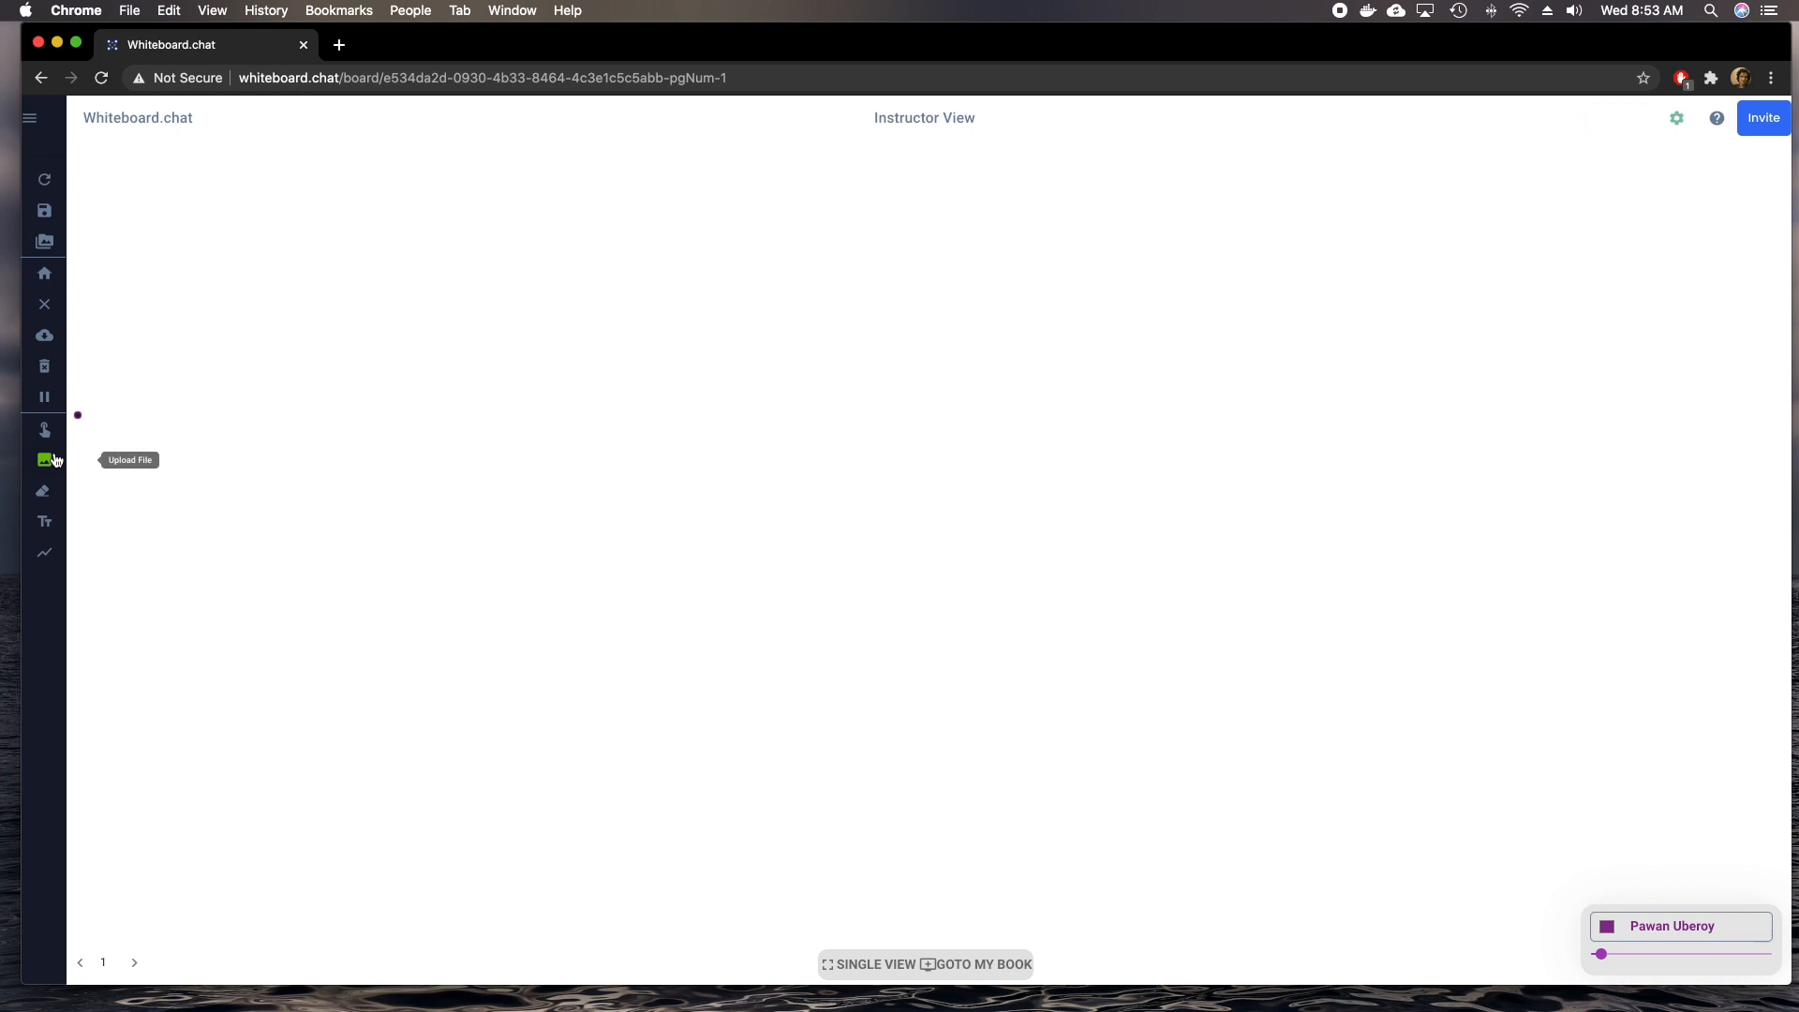
# Upload the worksheet PDF and label the first page 'Page 1'.
pyautogui.click(44, 459)
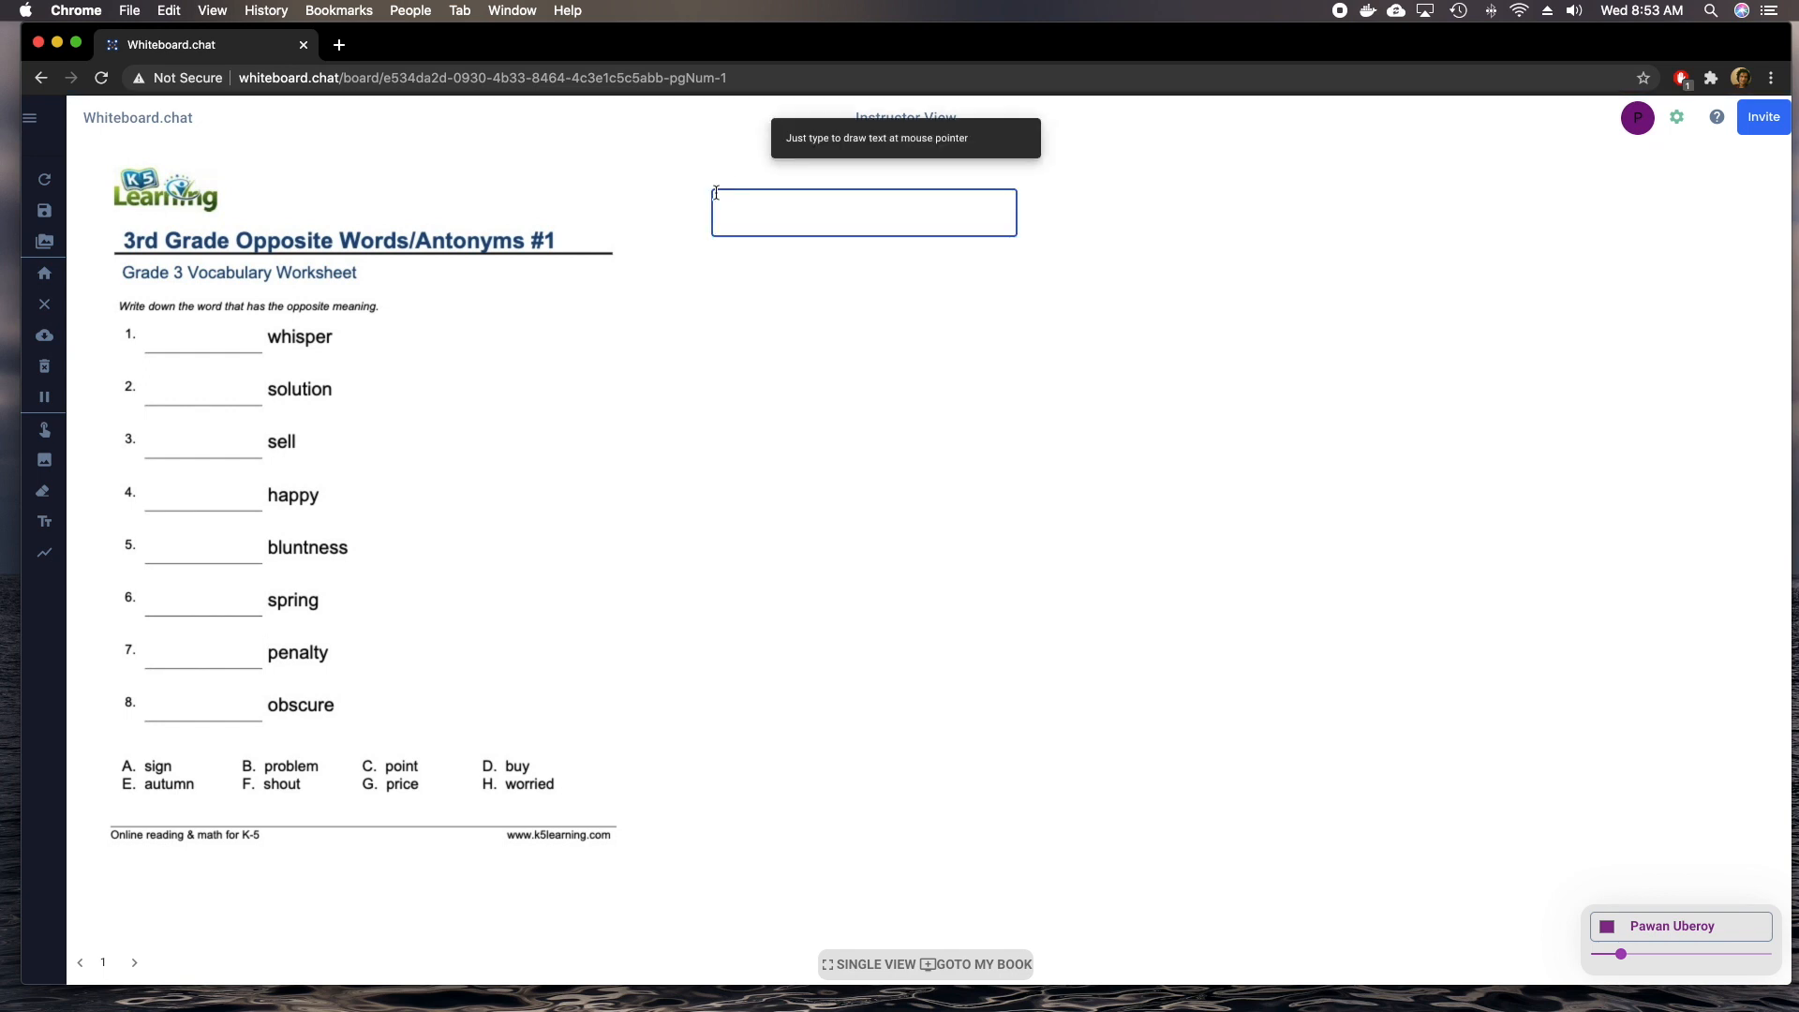
pyautogui.write('Page 1')
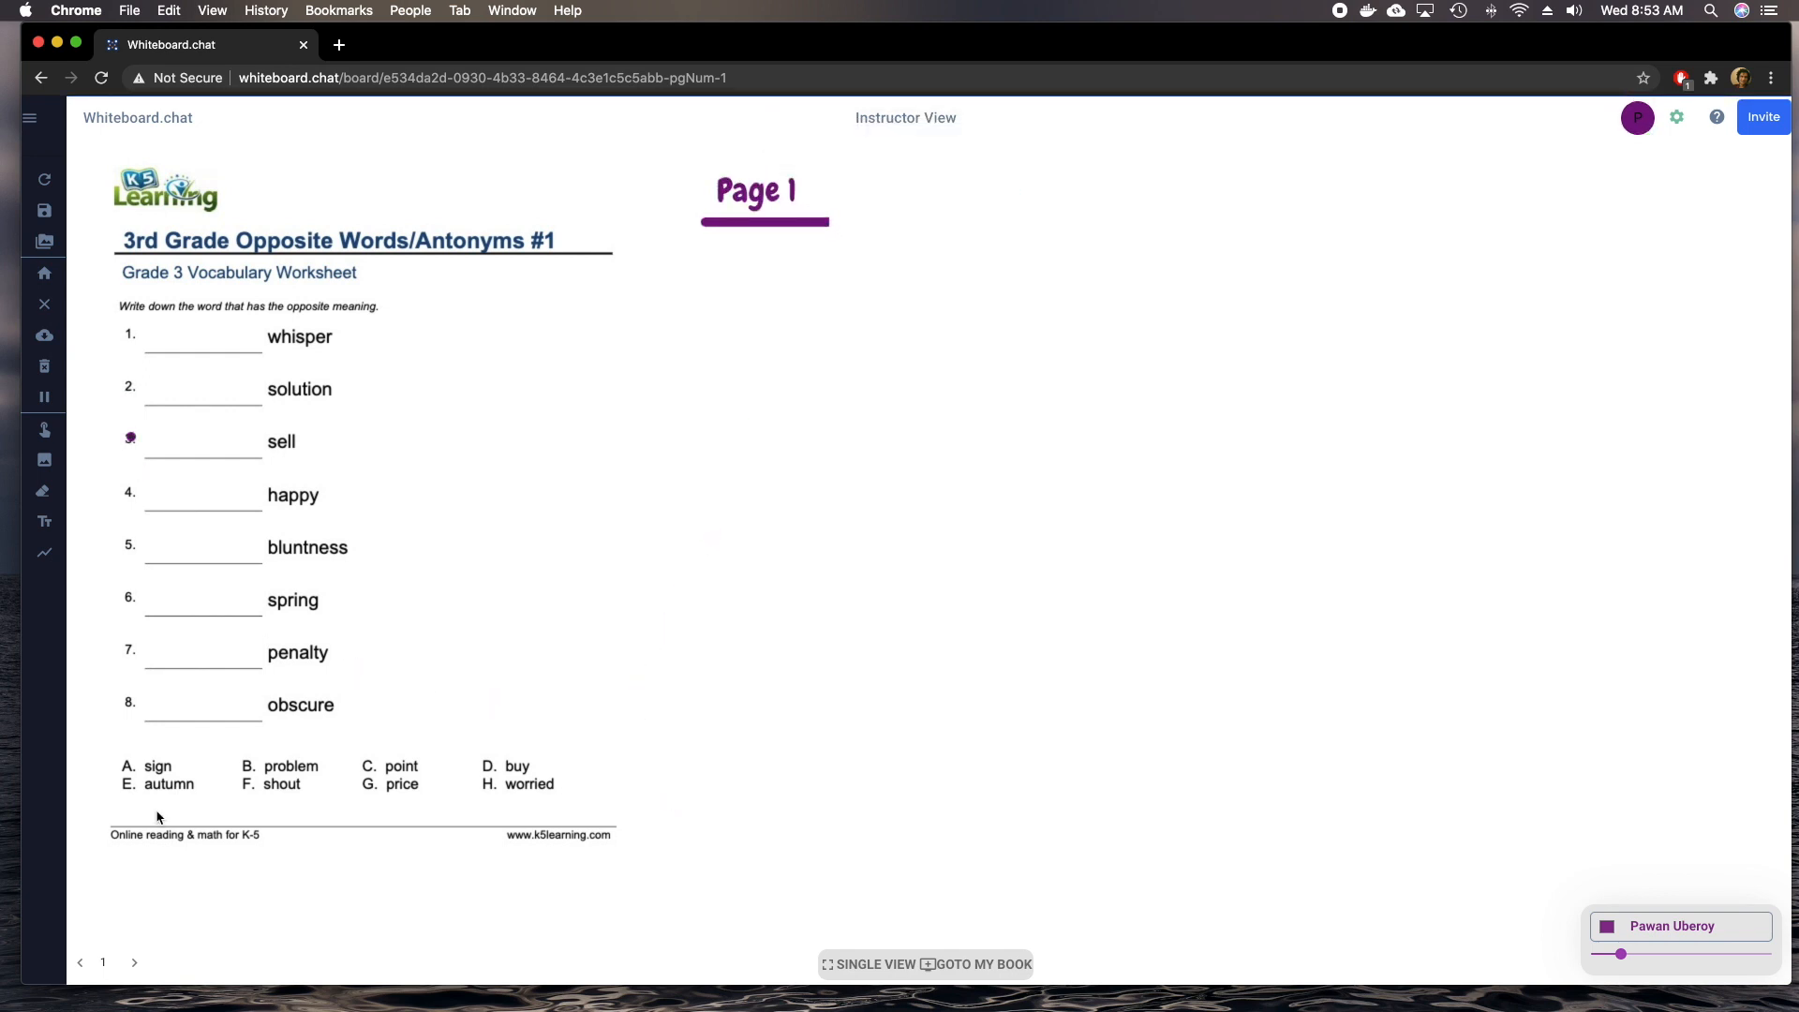
pyautogui.click(134, 962)
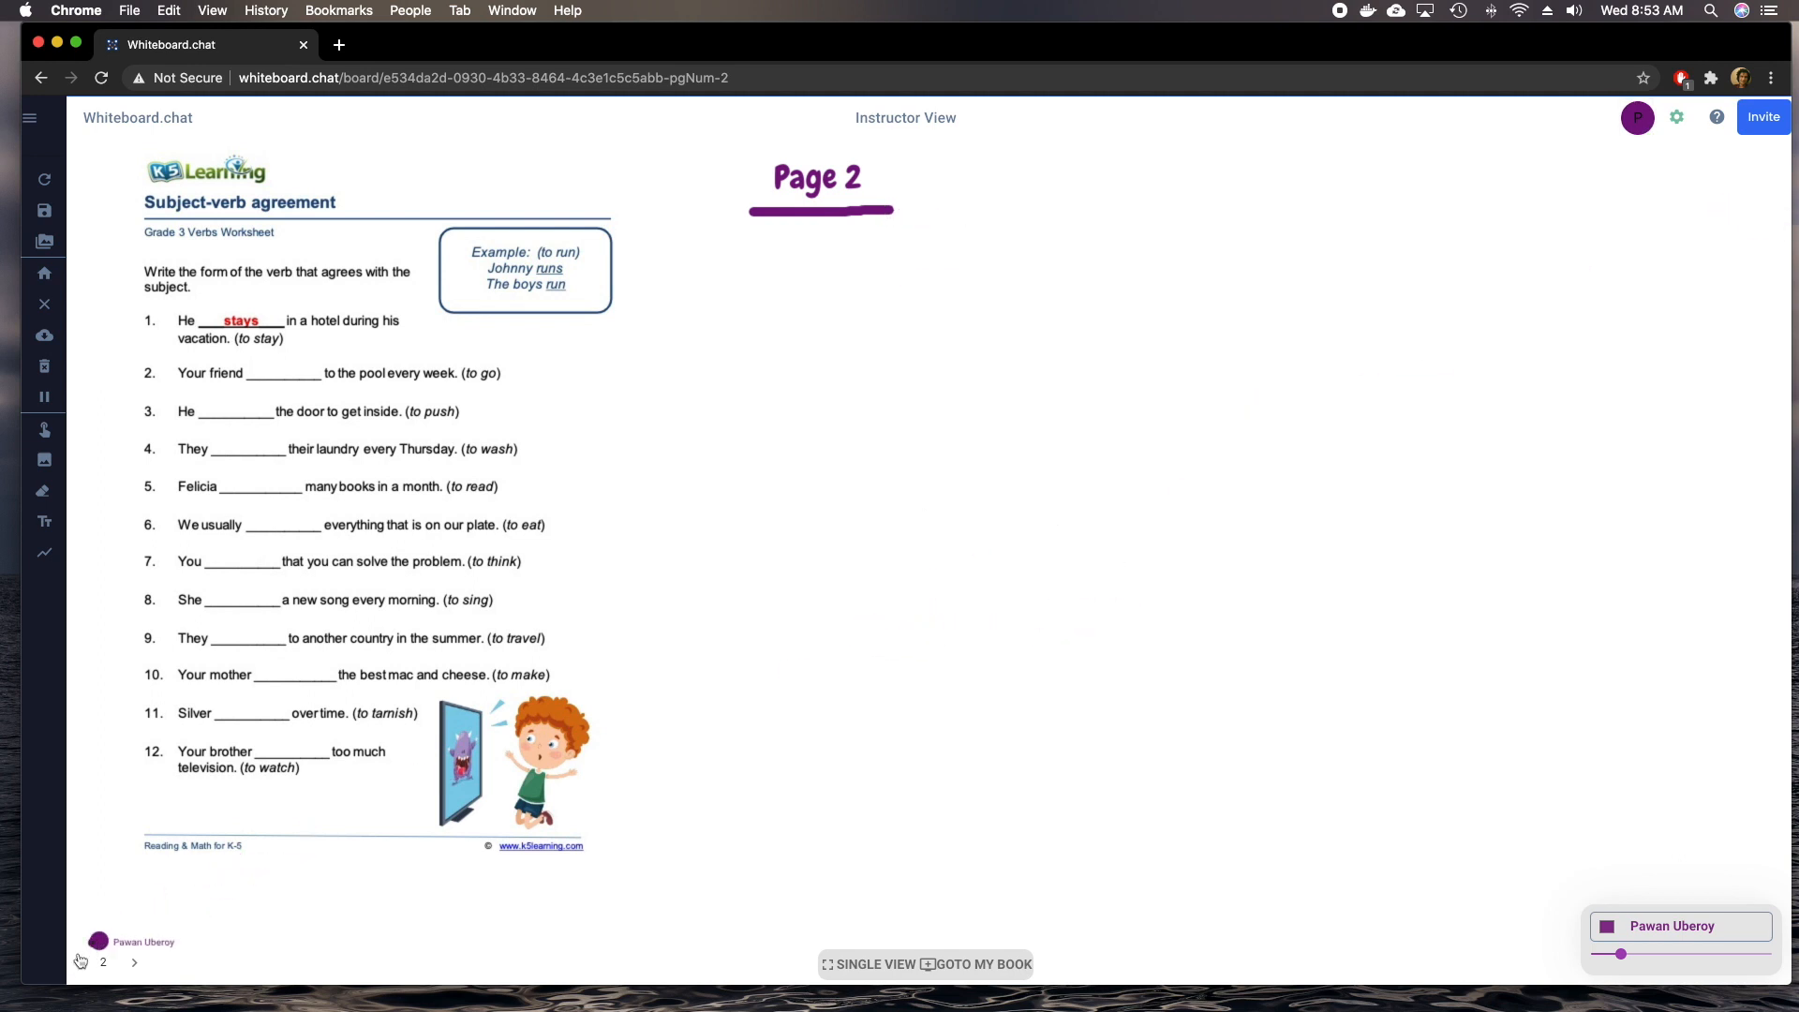
# Return to page 1 and start a Mail draft with the join link, focusing the To field.
pyautogui.click(81, 963)
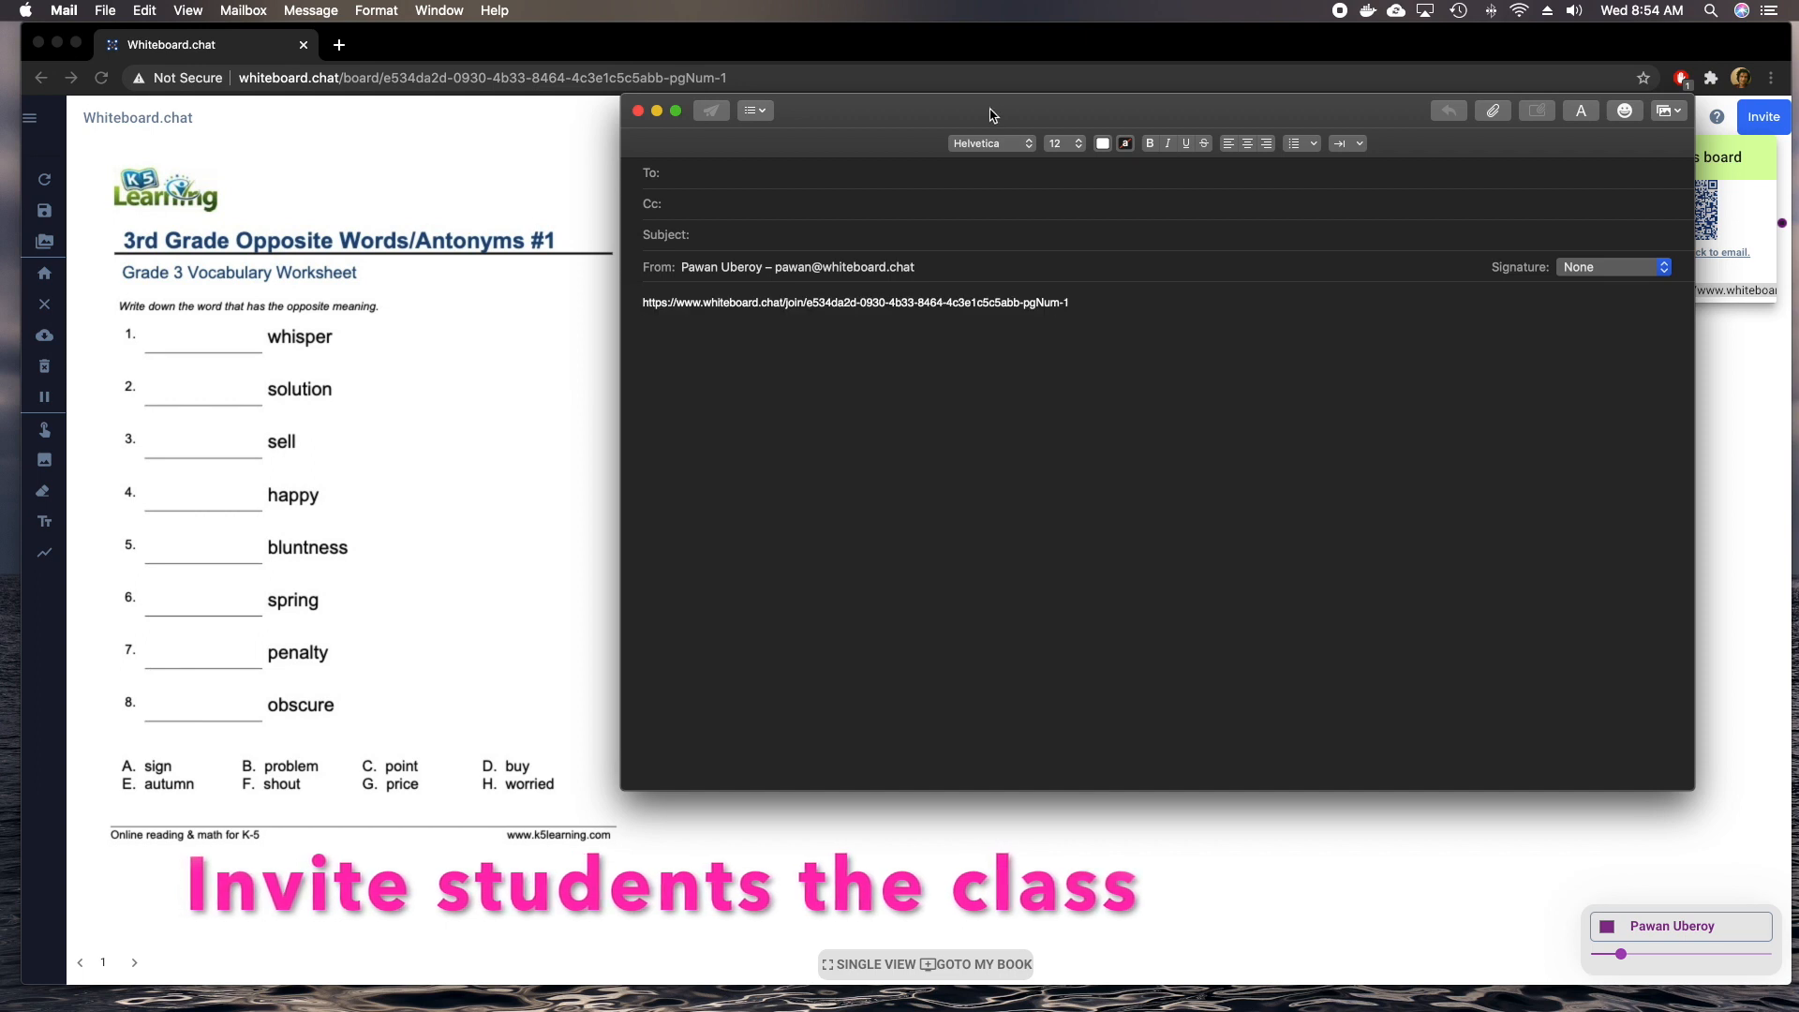
pyautogui.click(741, 174)
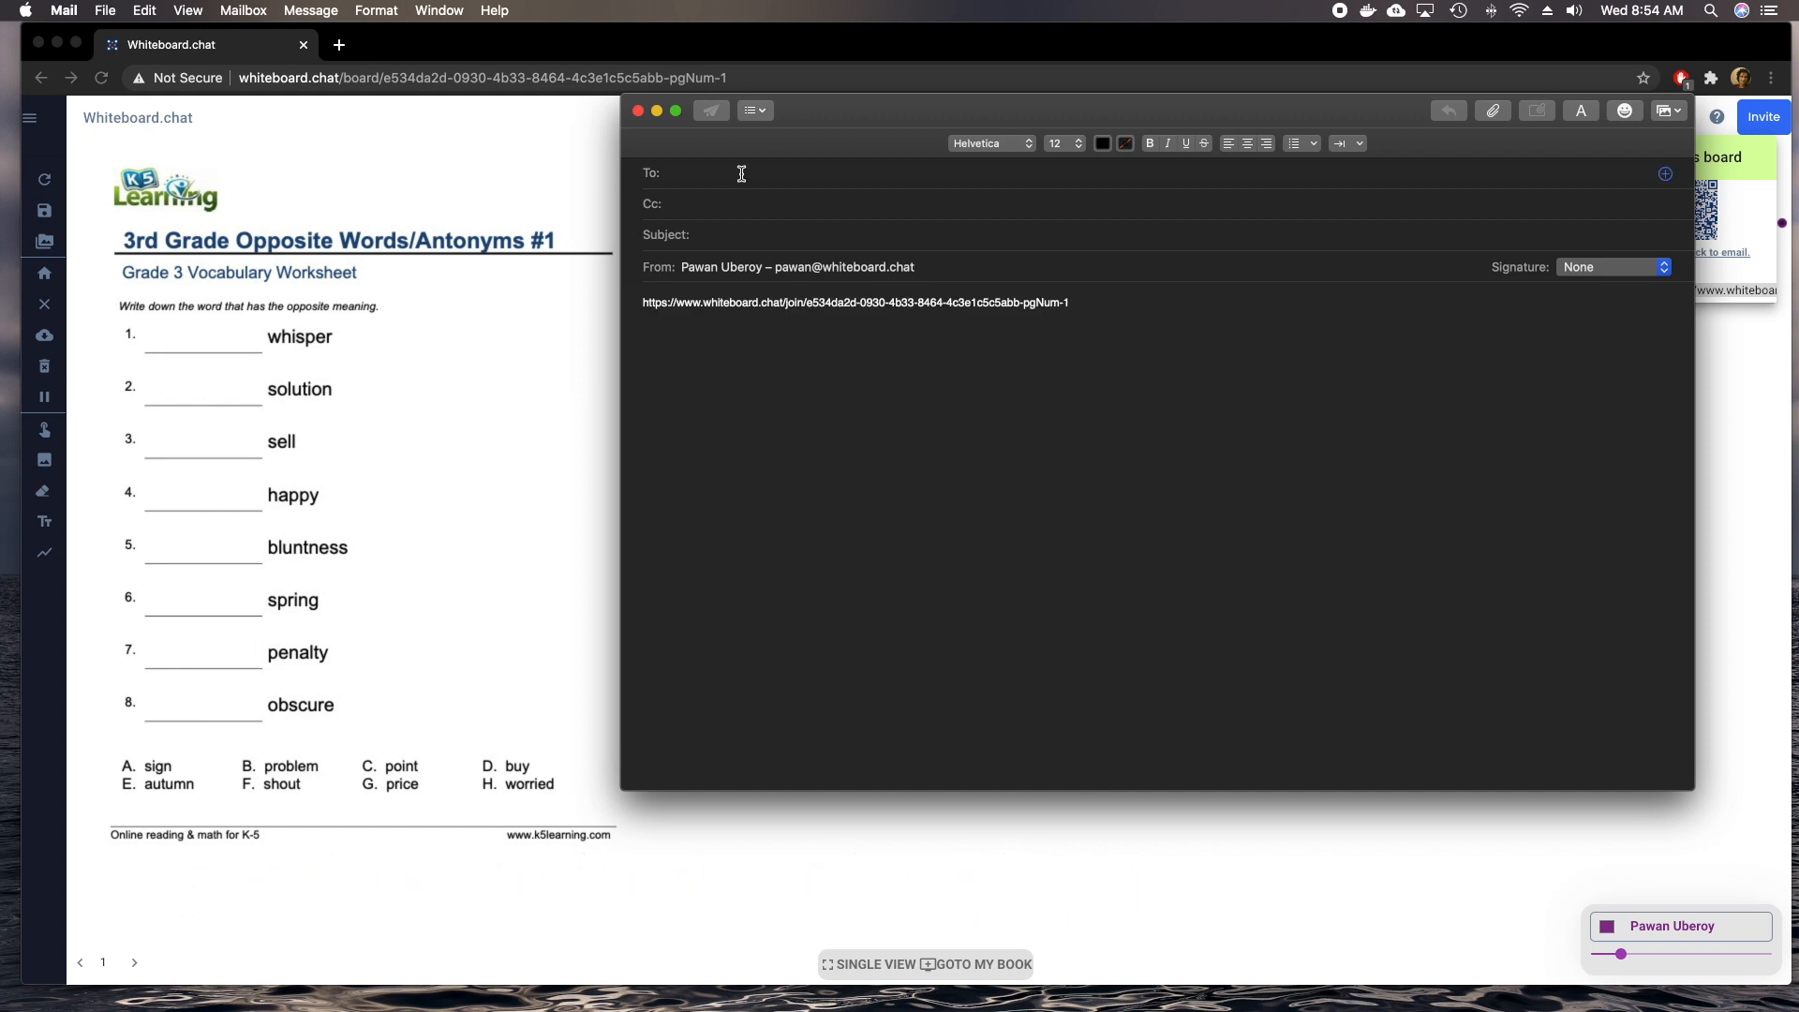
pyautogui.moveTo(927, 113)
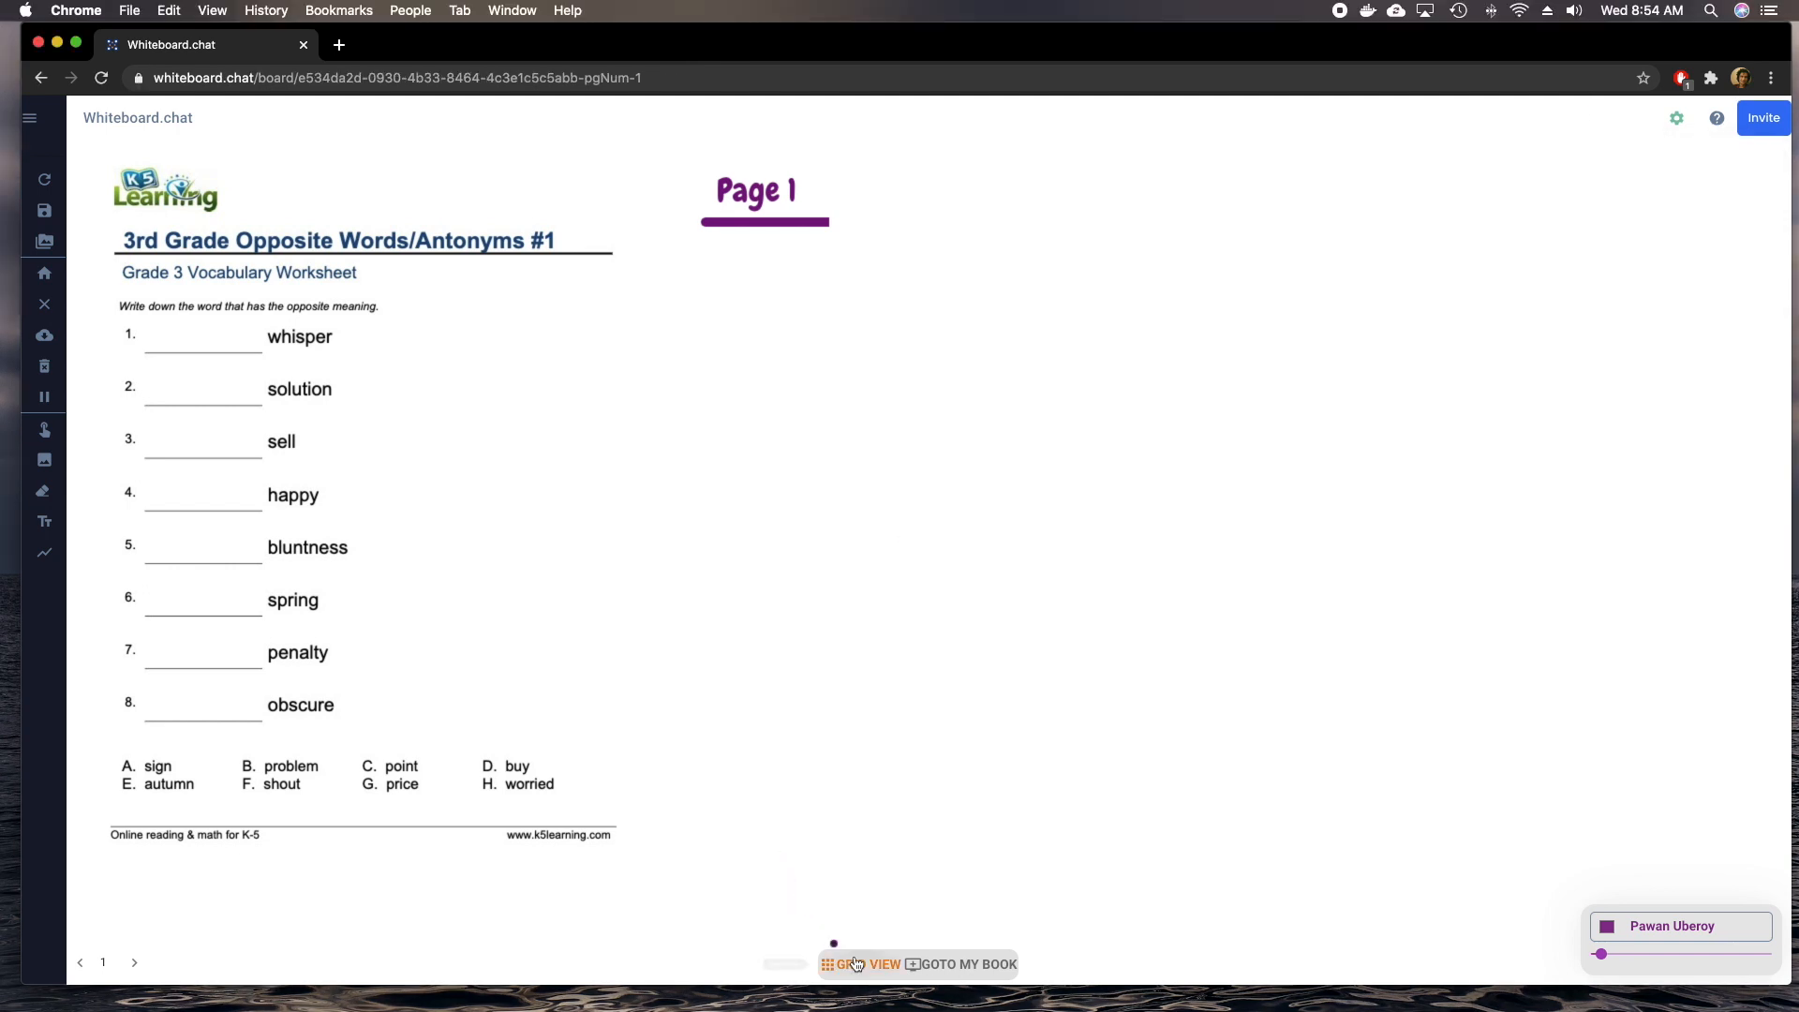
# Switch to Grid View to see all three students' boards.
pyautogui.click(858, 964)
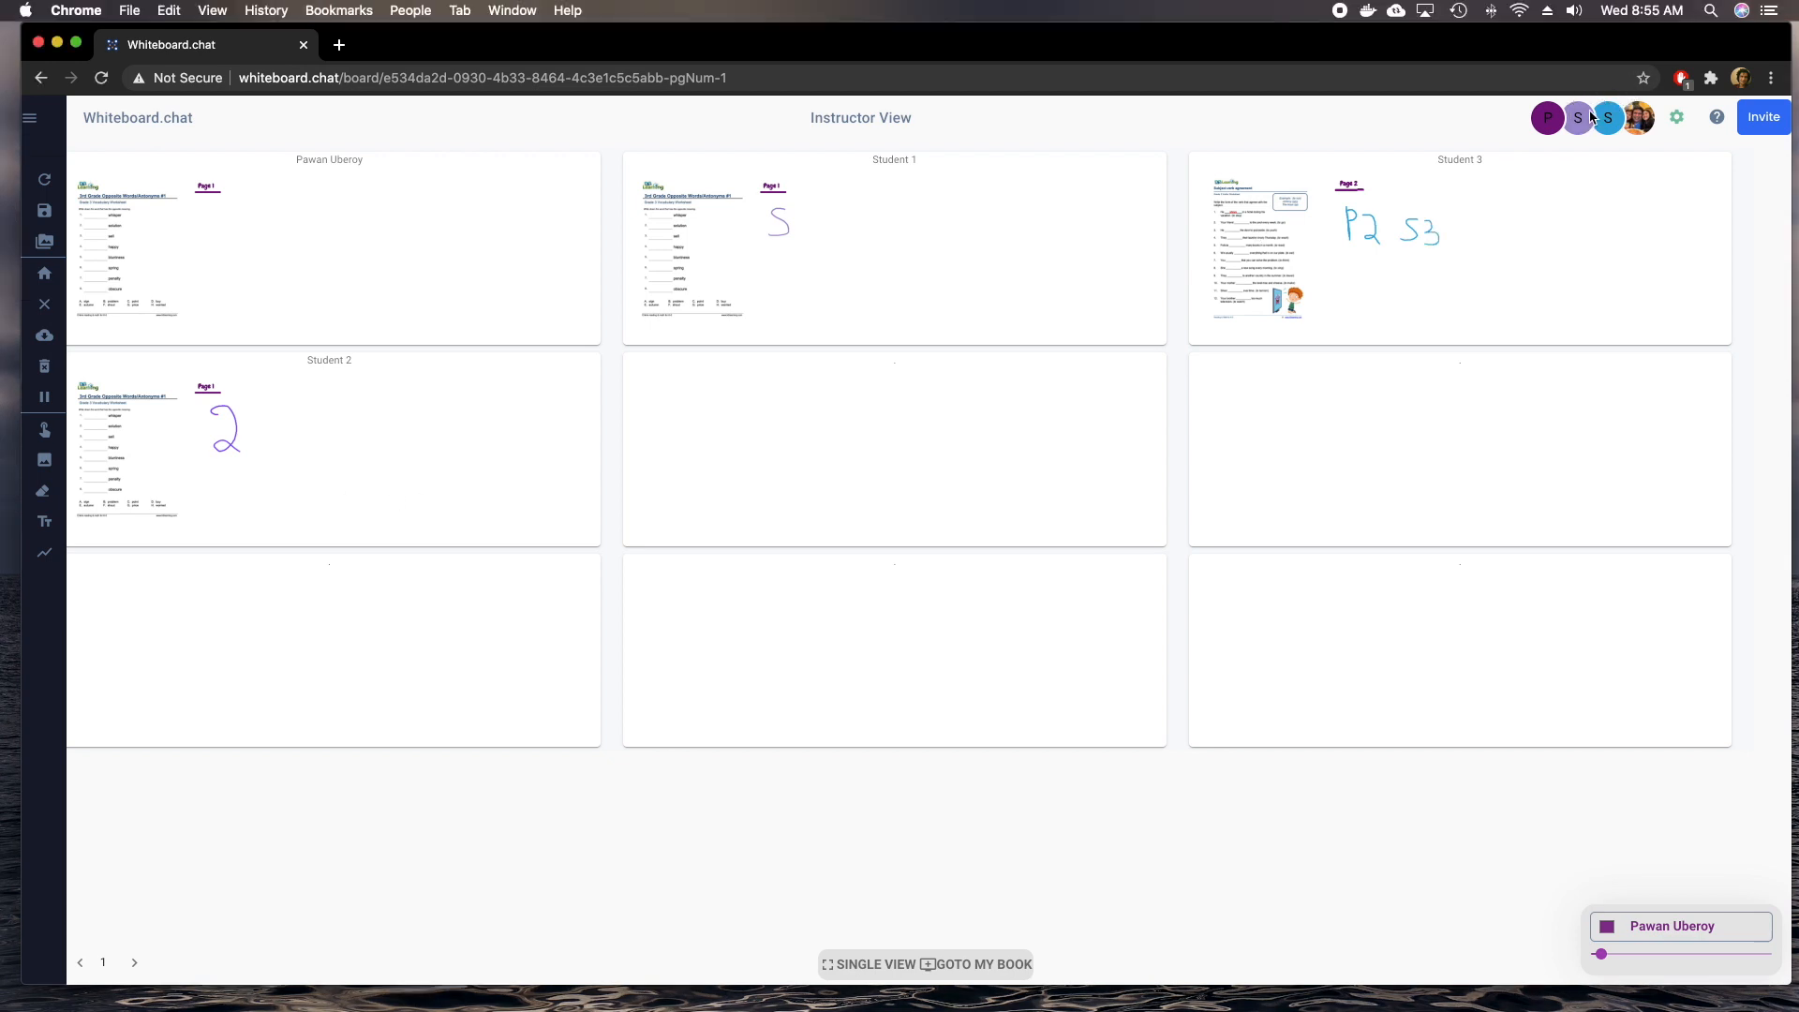
# Create group board 'Blue' with Student 1 and Student 3 from the participants list.
pyautogui.click(1640, 117)
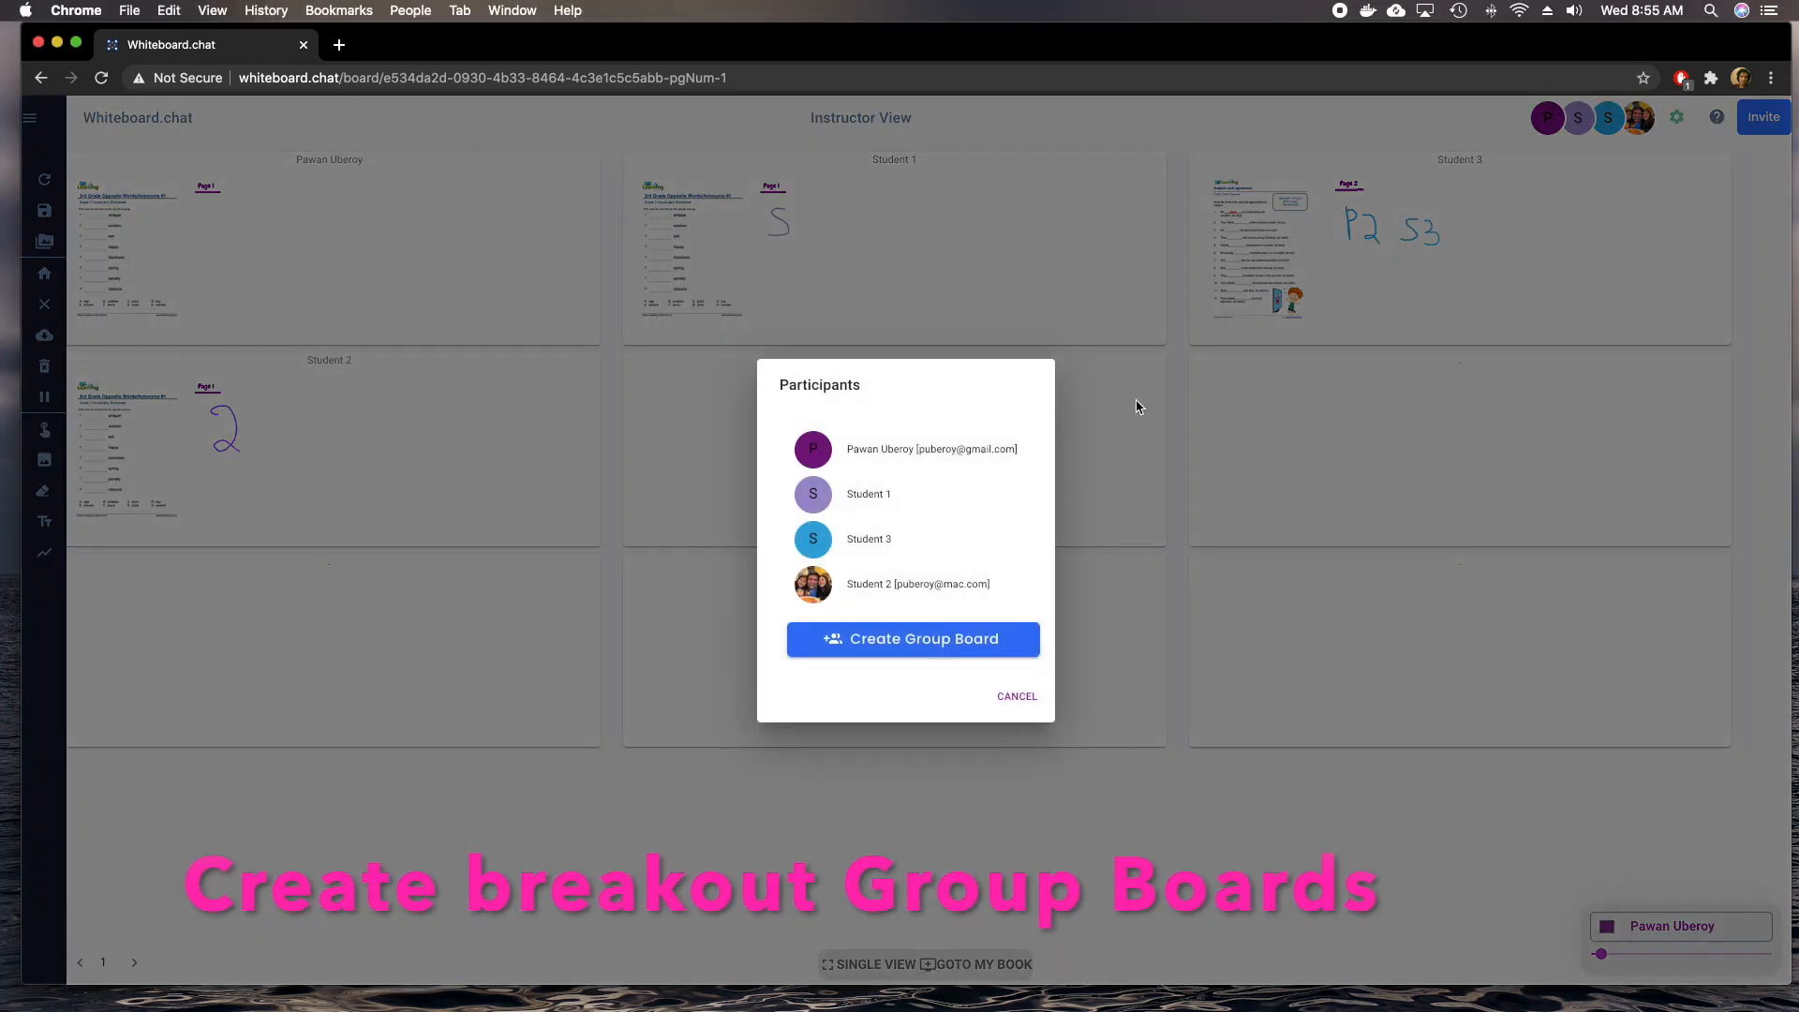
pyautogui.click(912, 639)
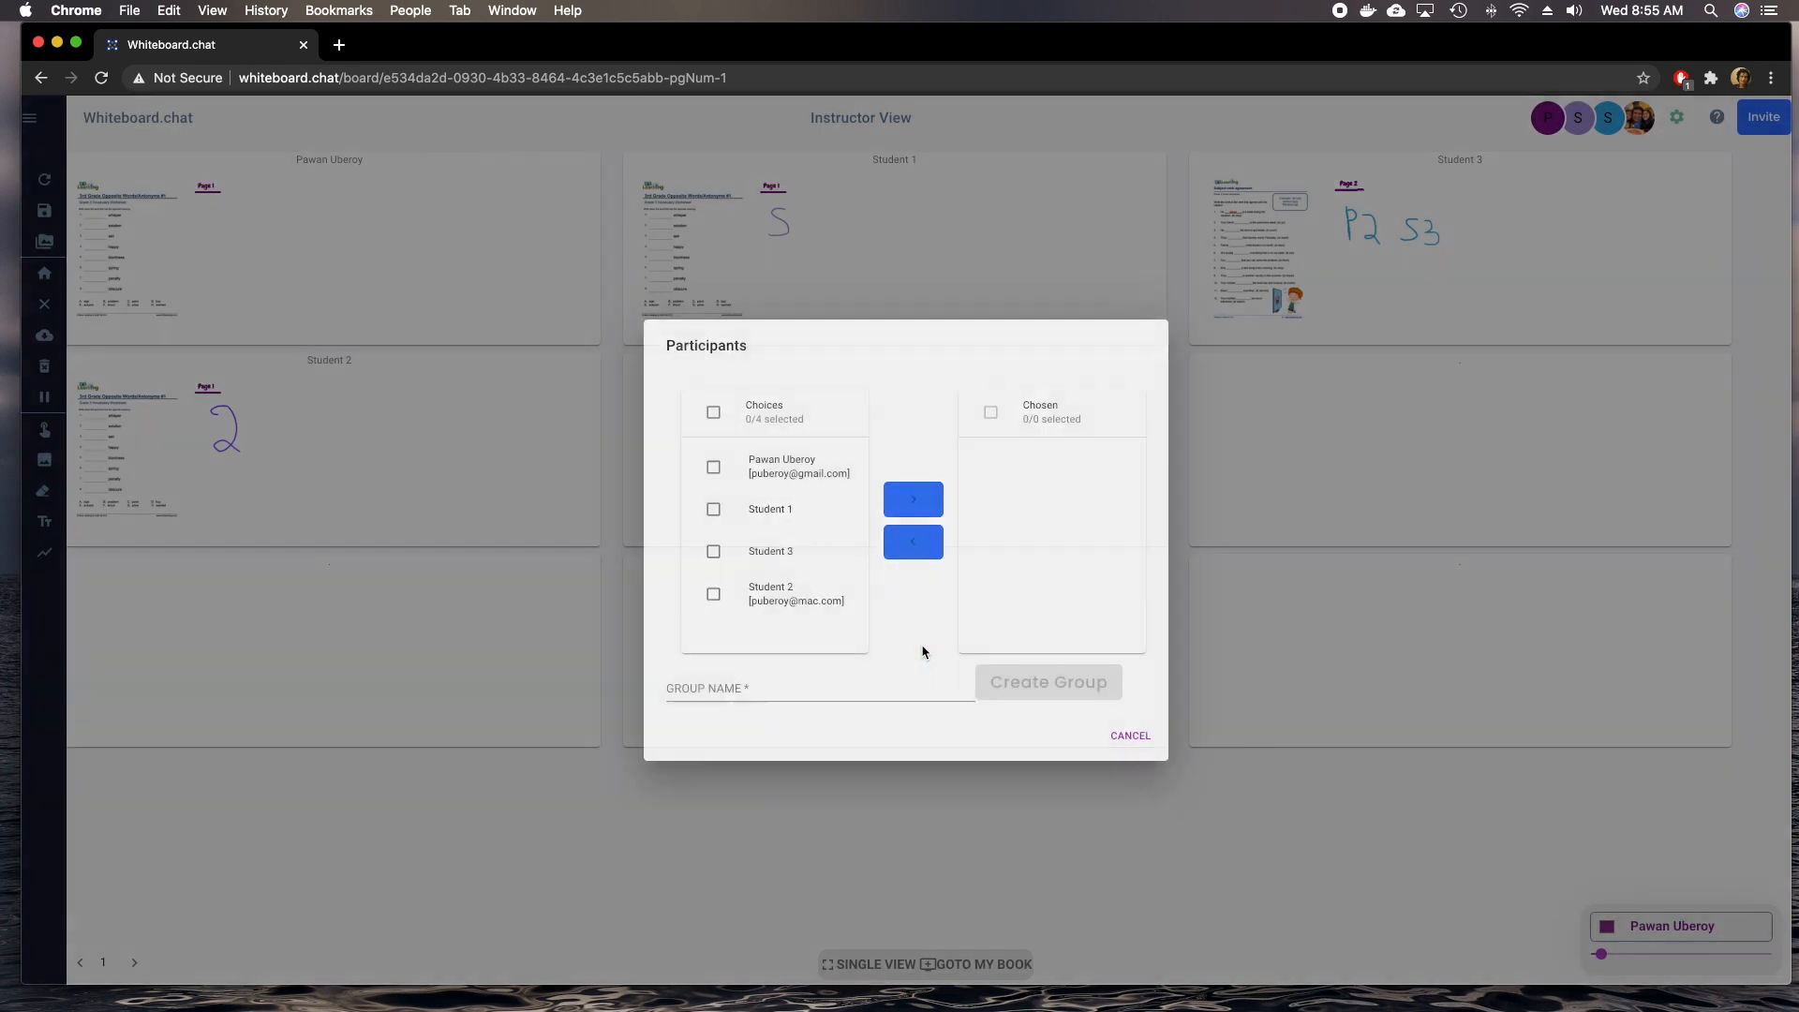
pyautogui.click(713, 509)
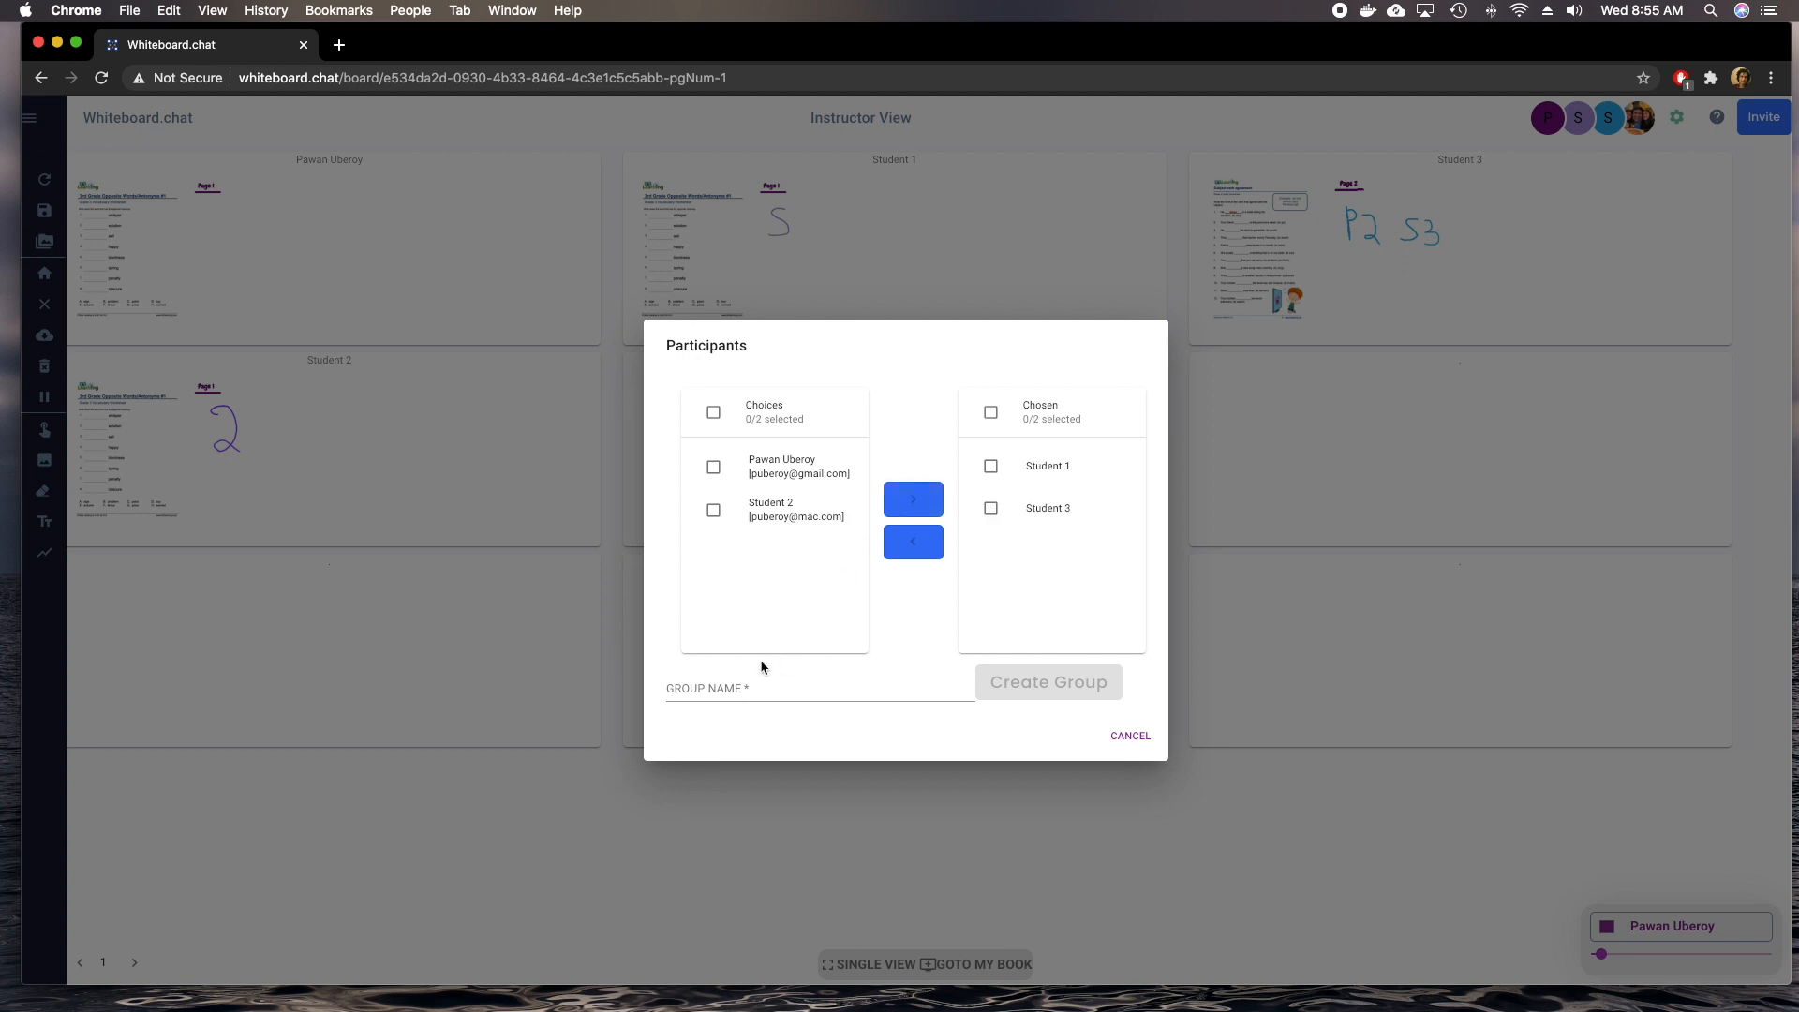
pyautogui.write('Blue')
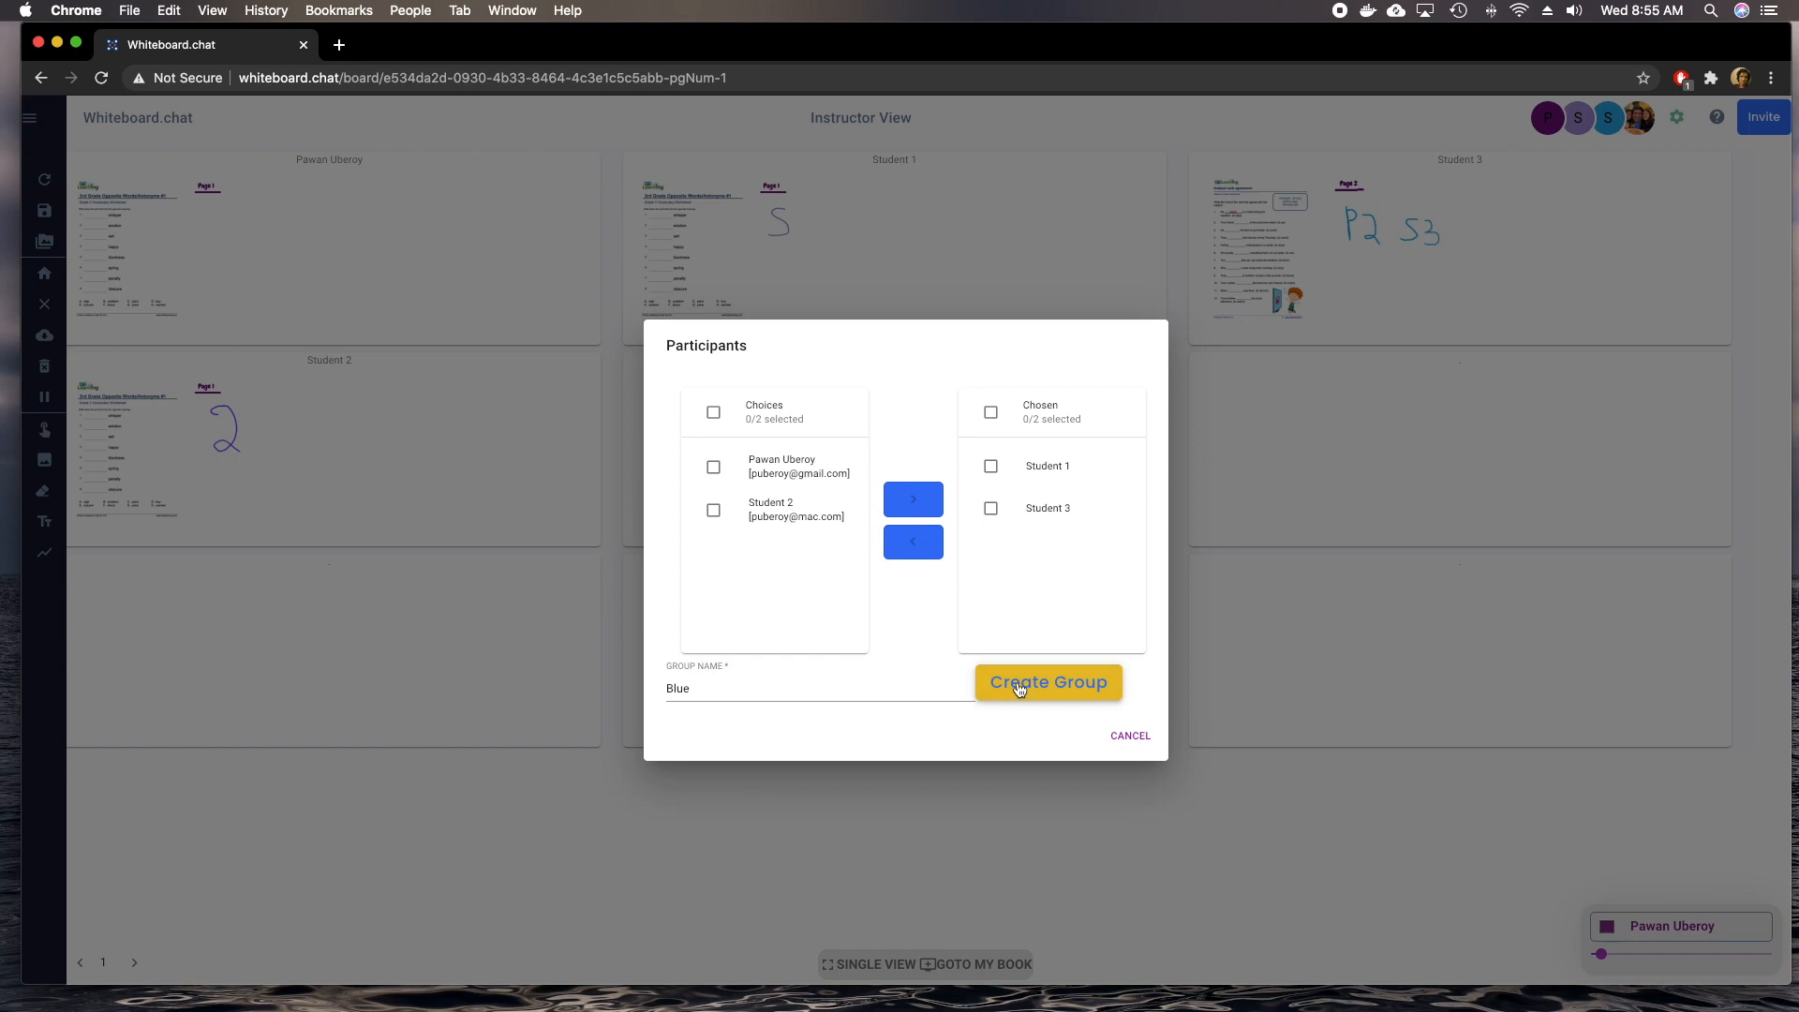
pyautogui.click(1048, 682)
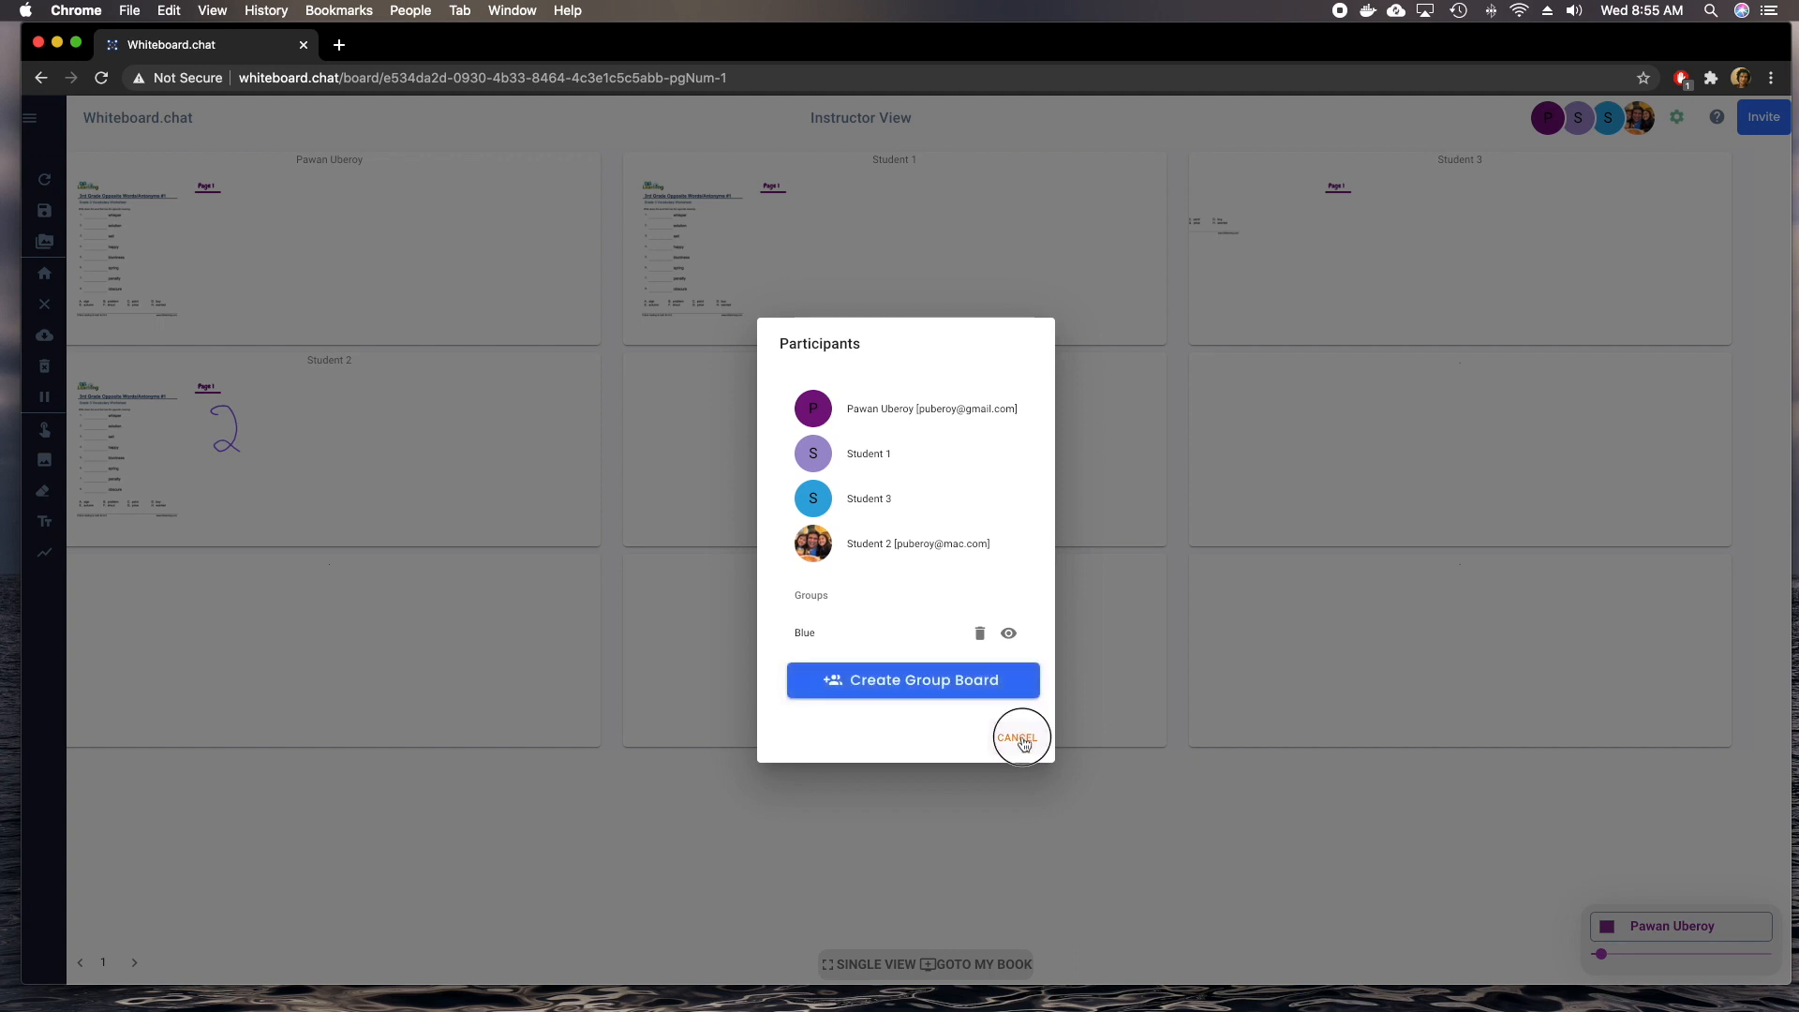
# Open Student 1's board from the grid and write a letter below 'Blue'.
pyautogui.click(1018, 737)
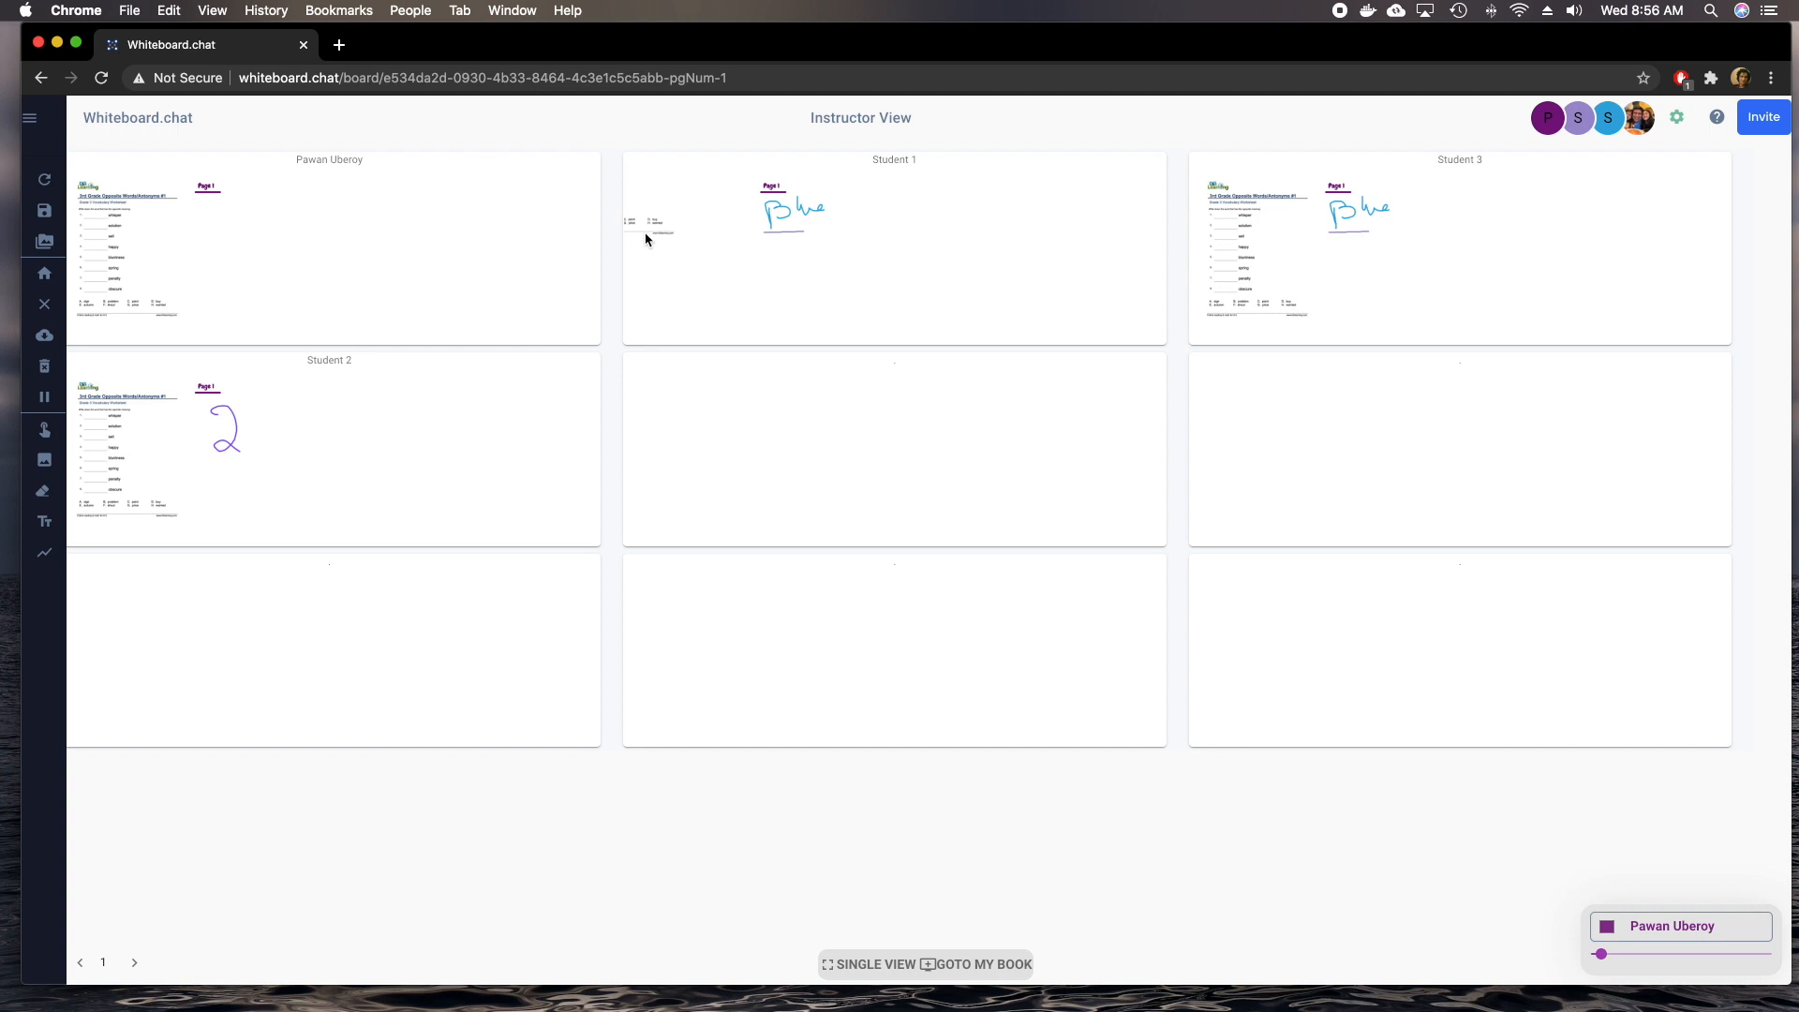
pyautogui.click(893, 248)
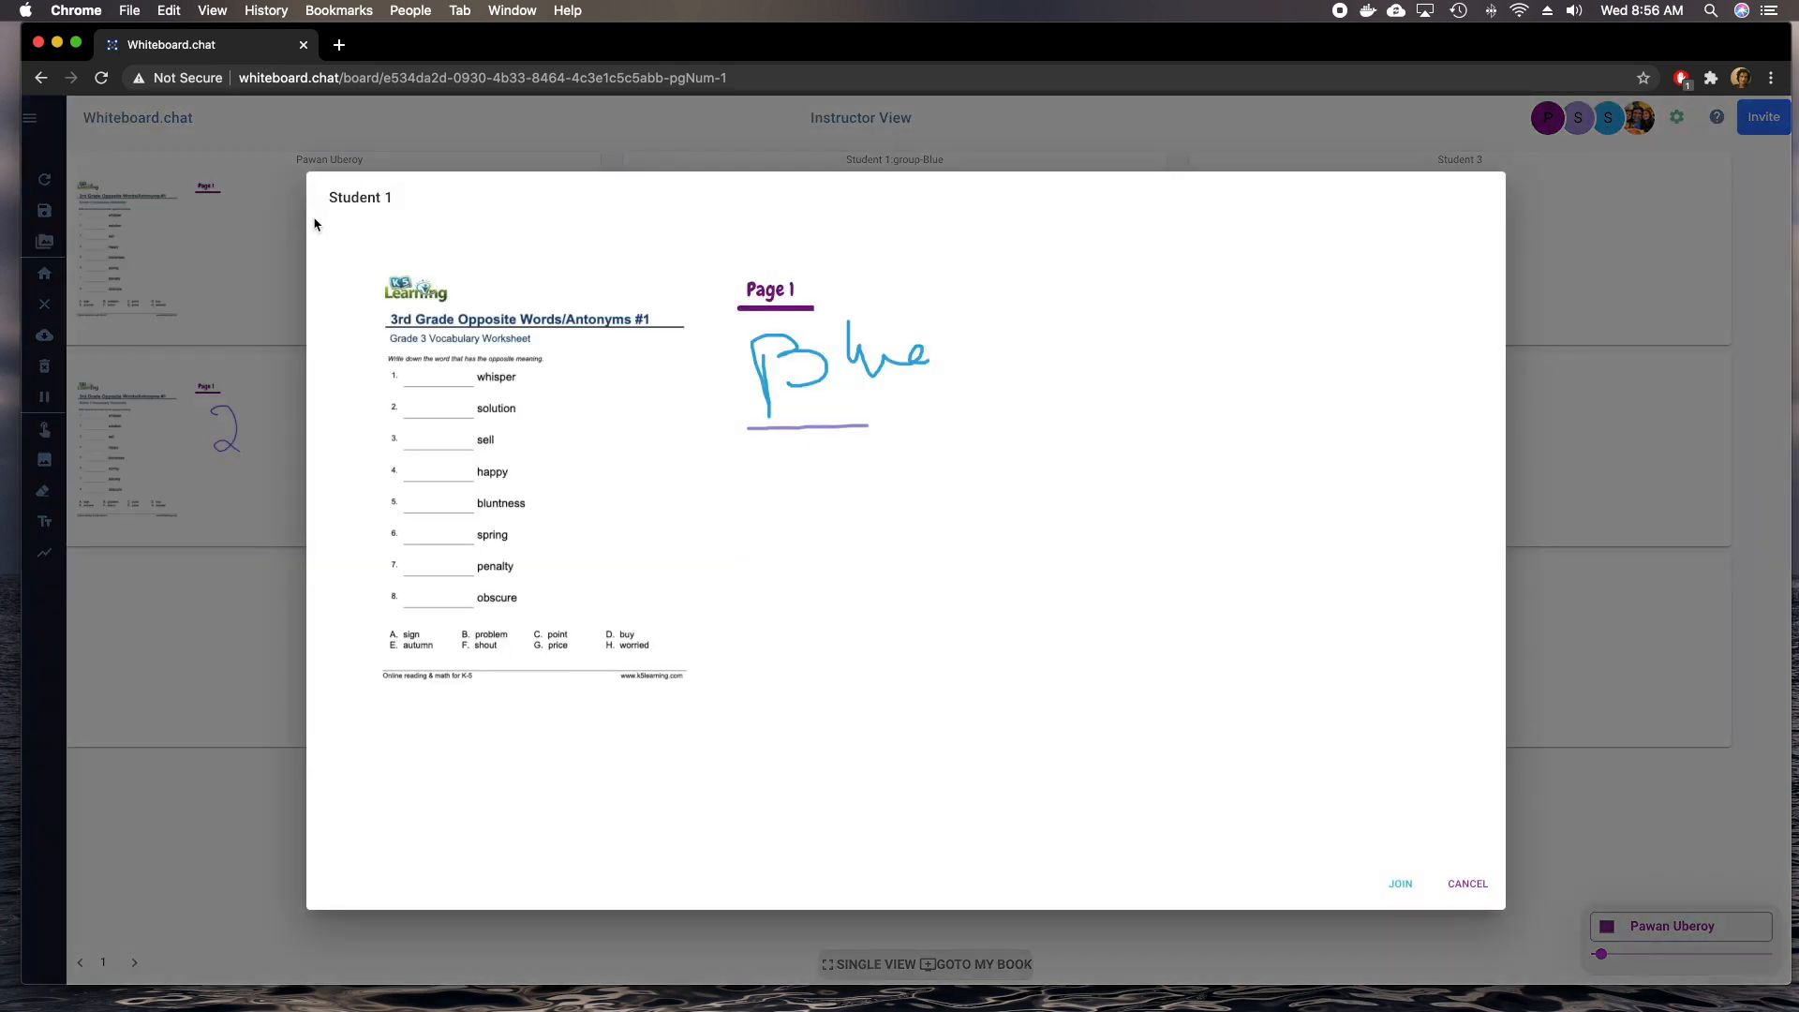
pyautogui.moveTo(791, 481); pyautogui.dragTo(848, 516)
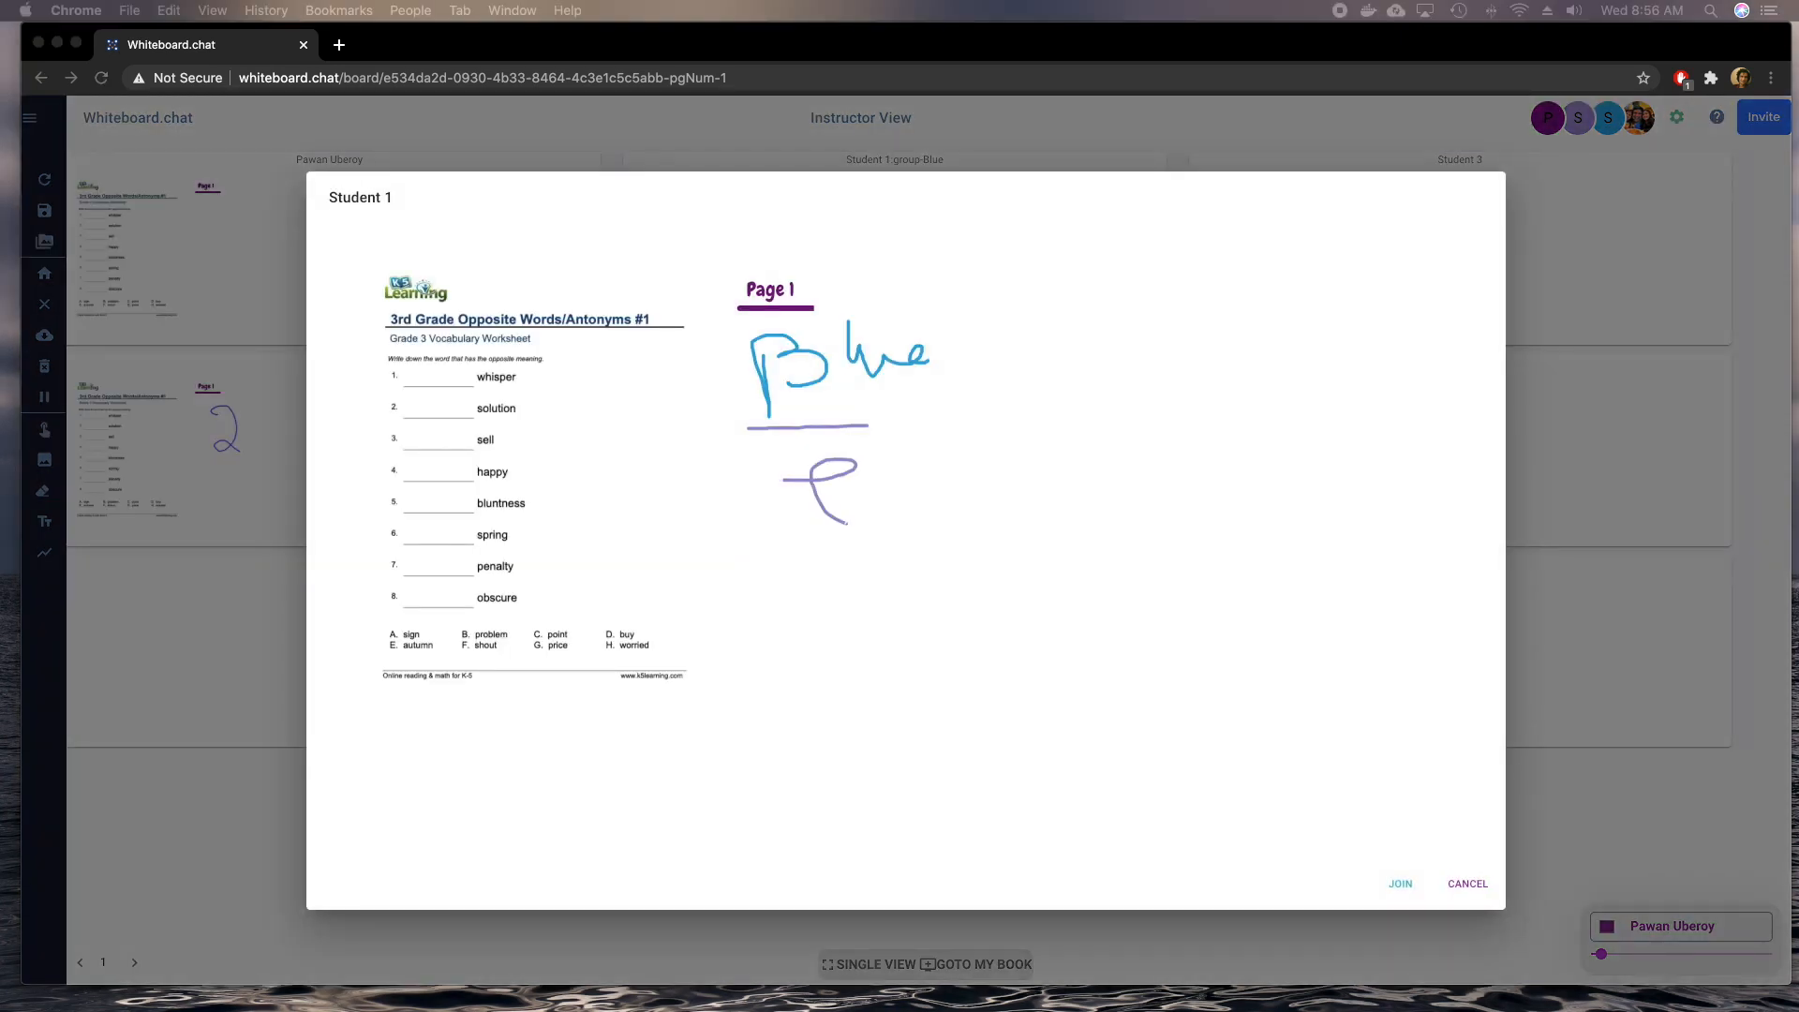